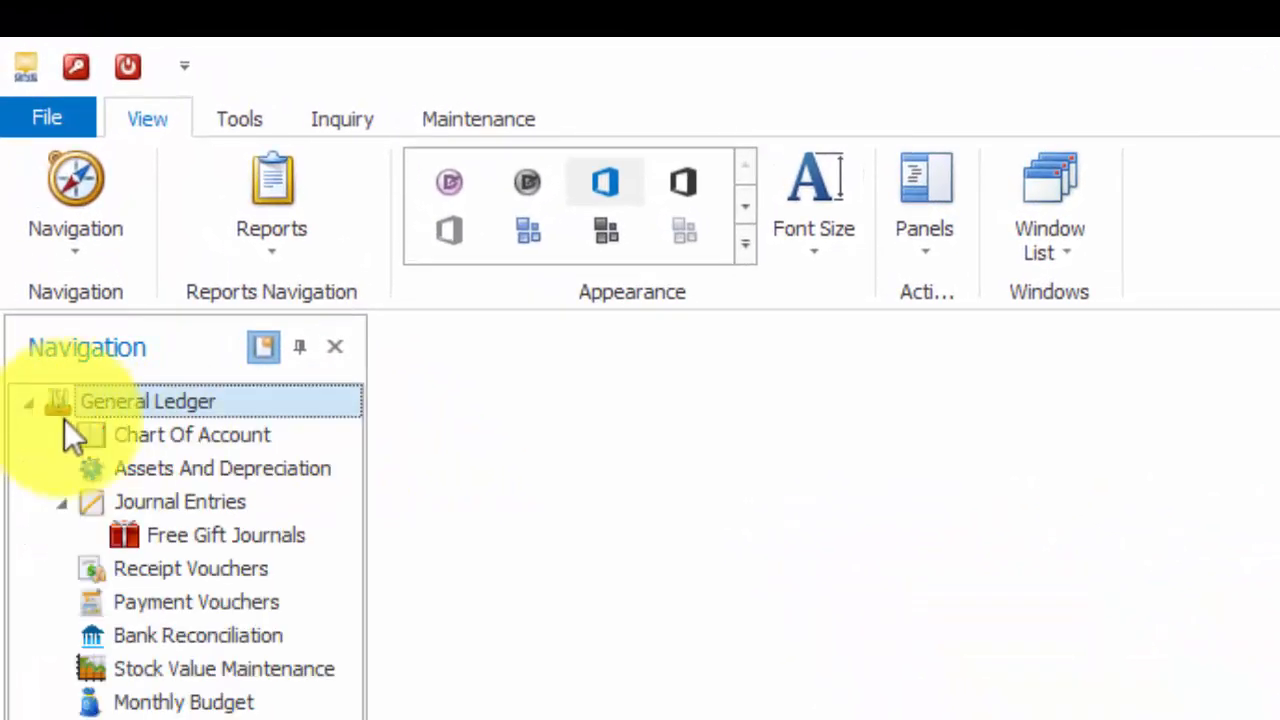
Review expense accounts' input tax codes NR and TX6 in Chart of Accounts, then list Payment Vouchers.
click(192, 434)
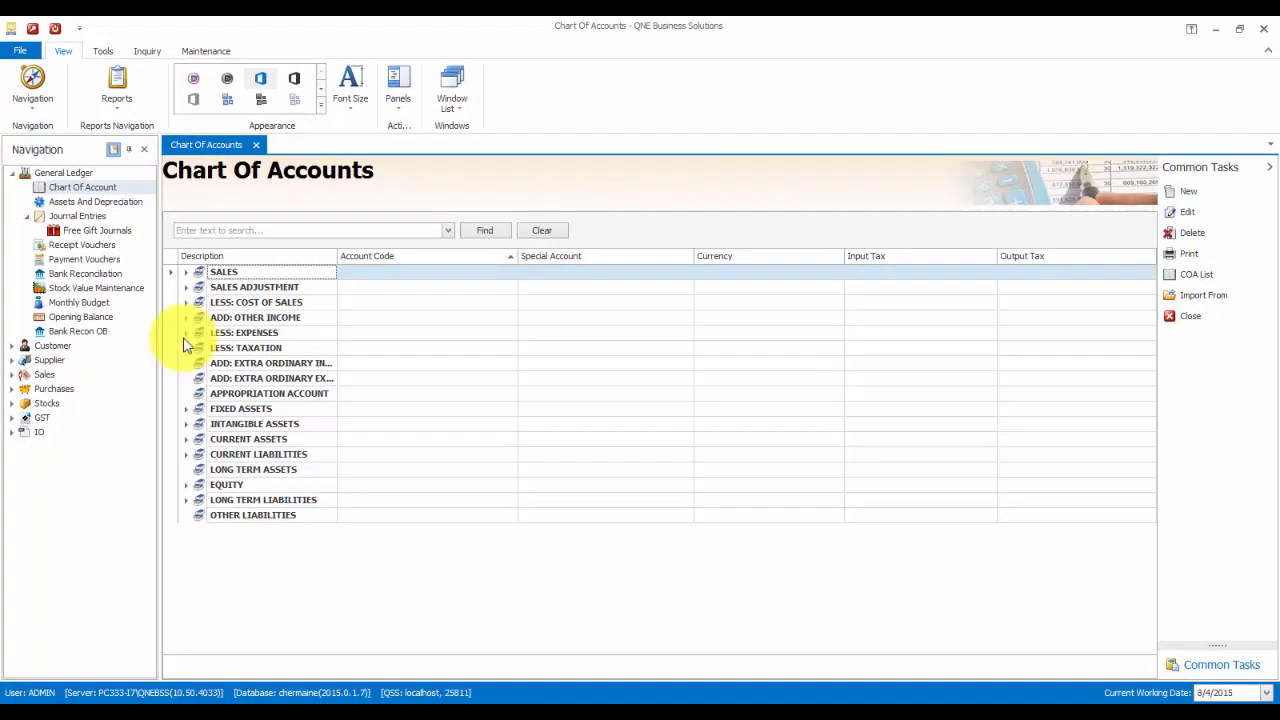
click(184, 332)
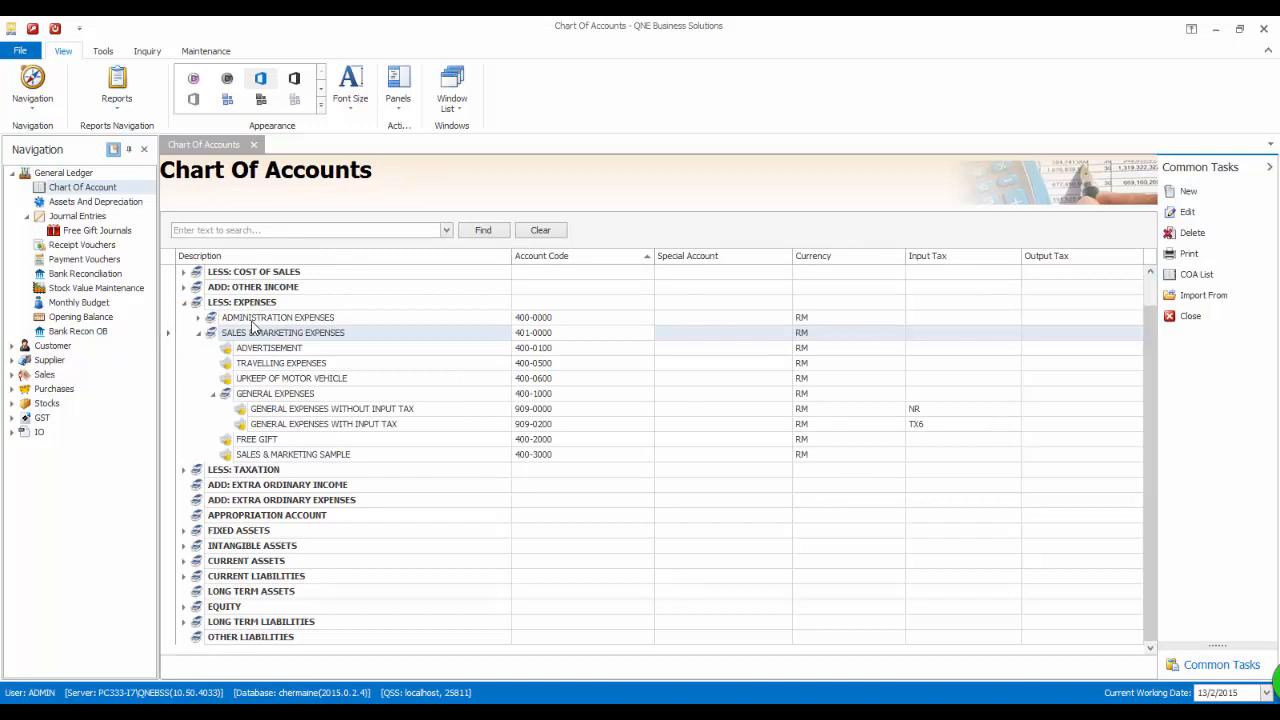
mouse_move(256, 340)
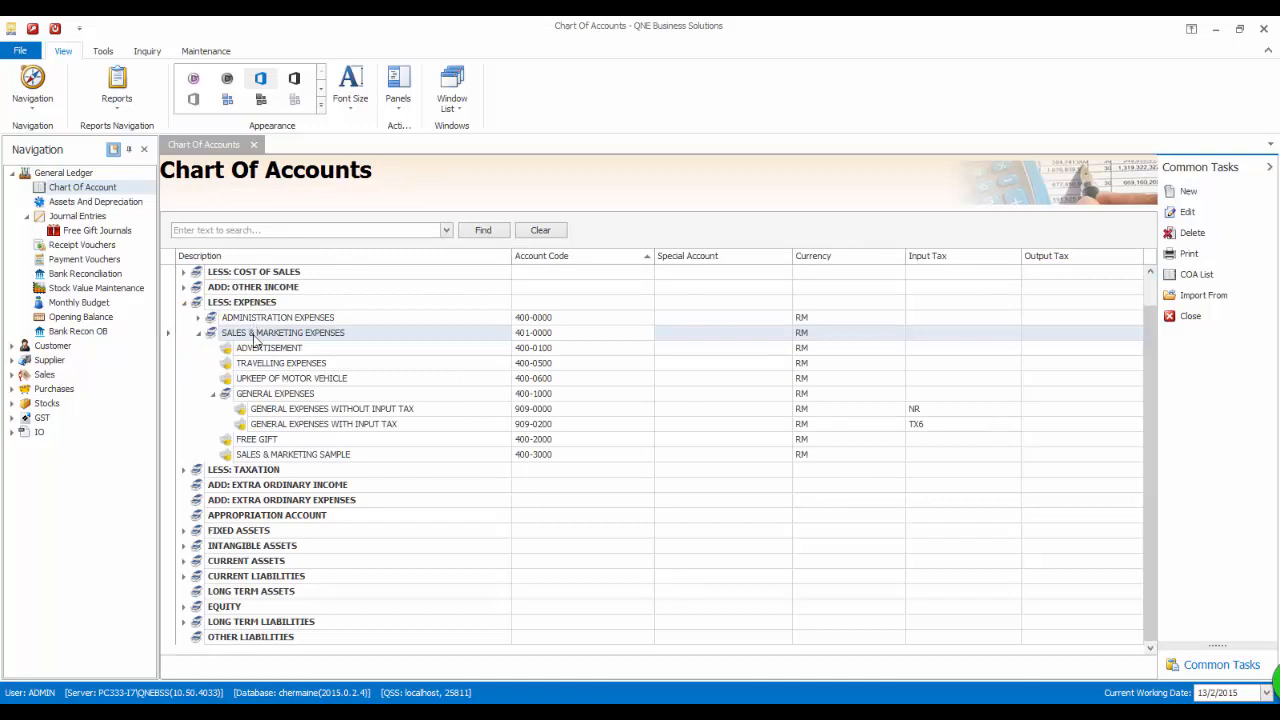
mouse_move(416, 422)
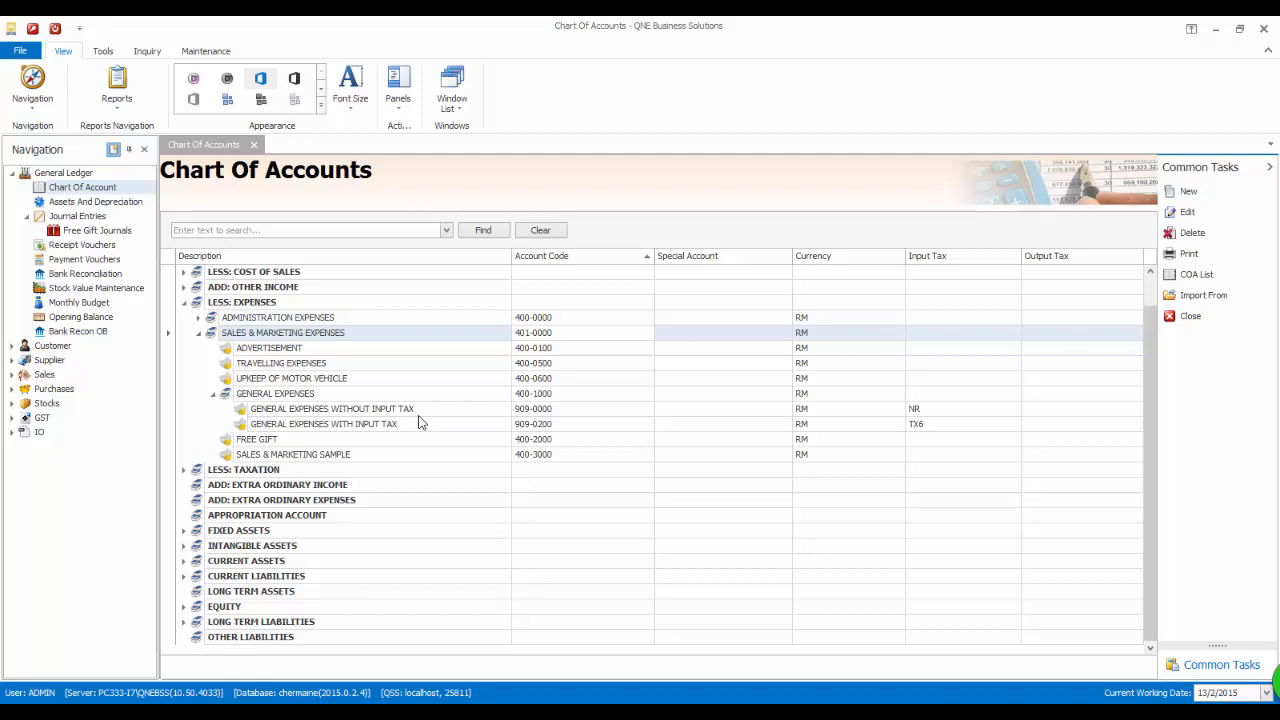
mouse_move(538, 440)
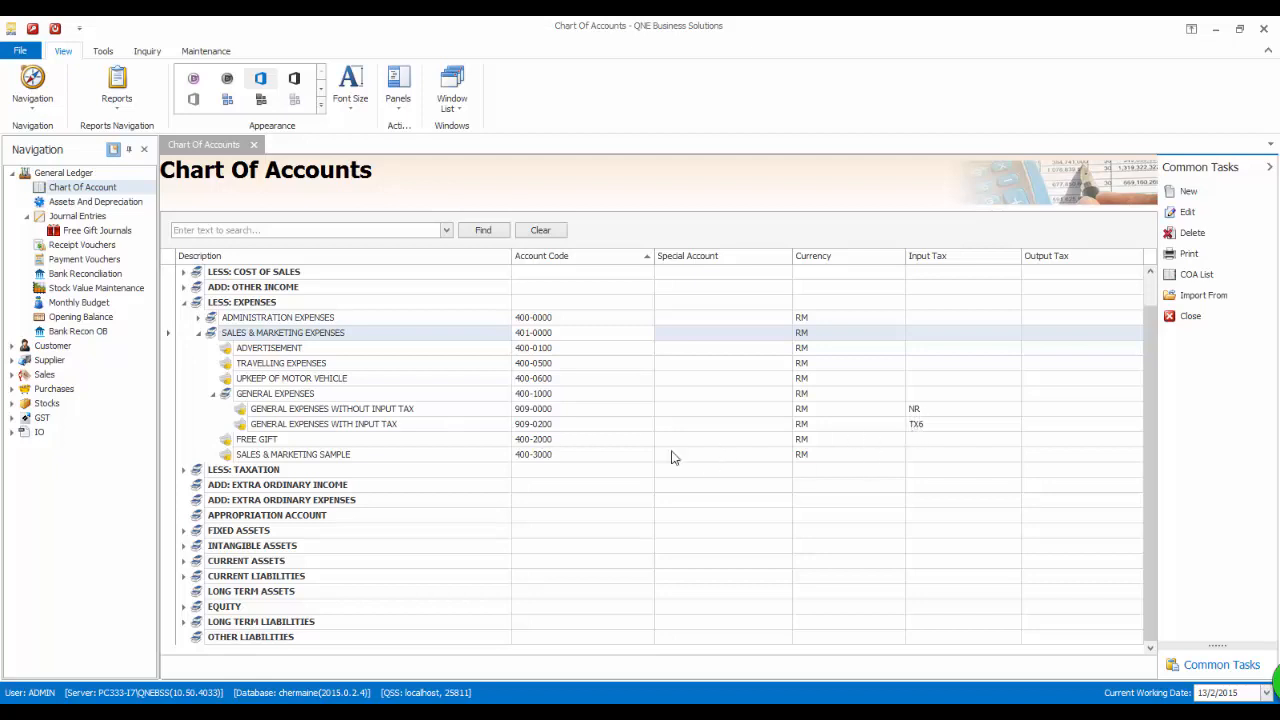
mouse_move(392, 432)
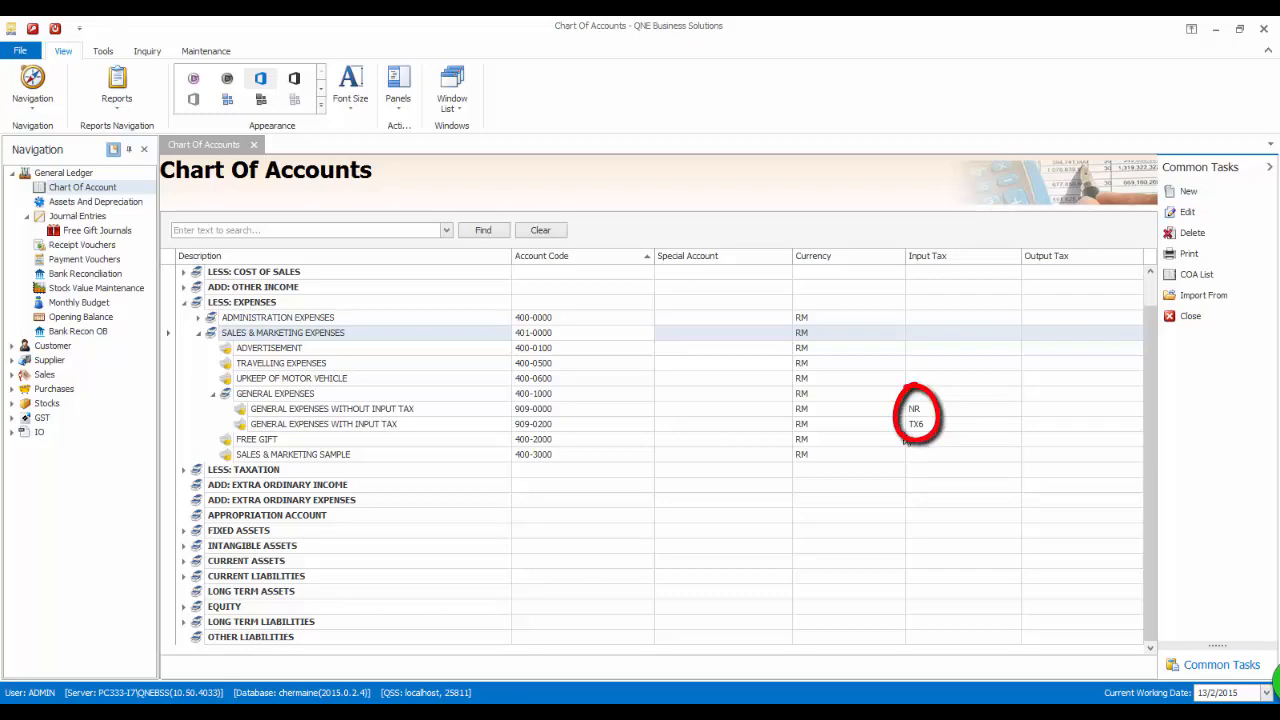
click(84, 260)
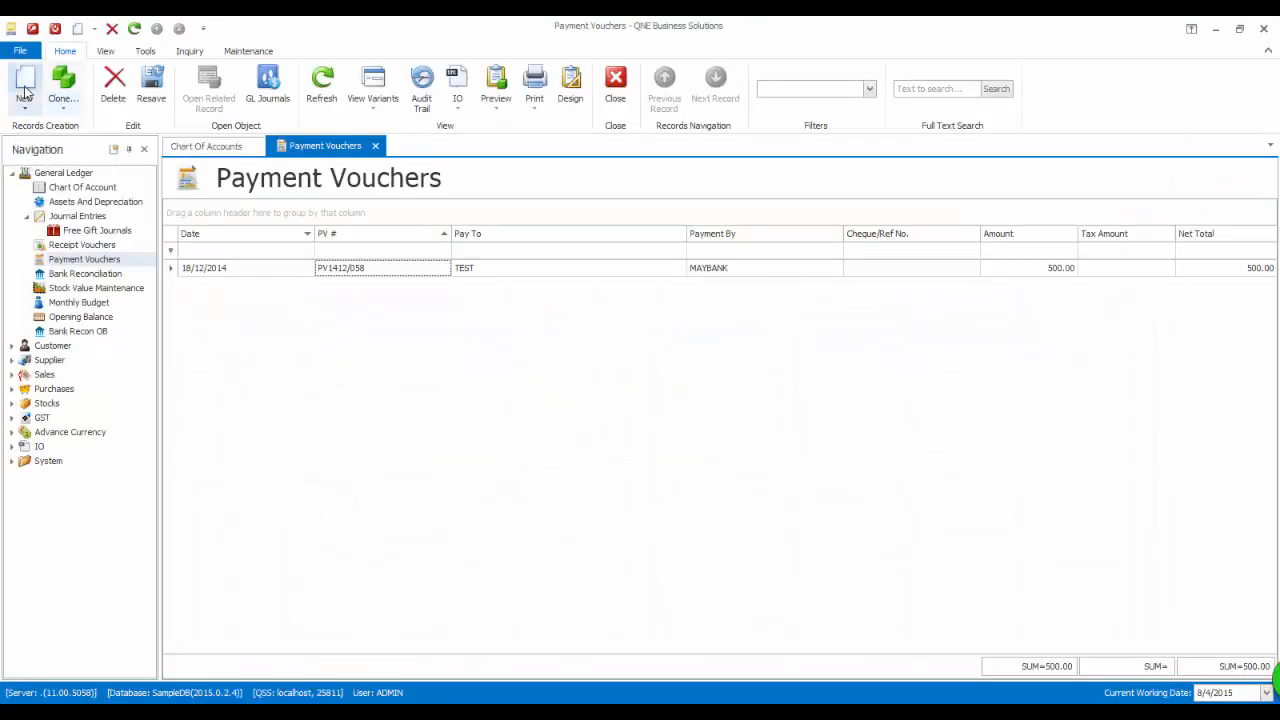
click(24, 84)
text(L)
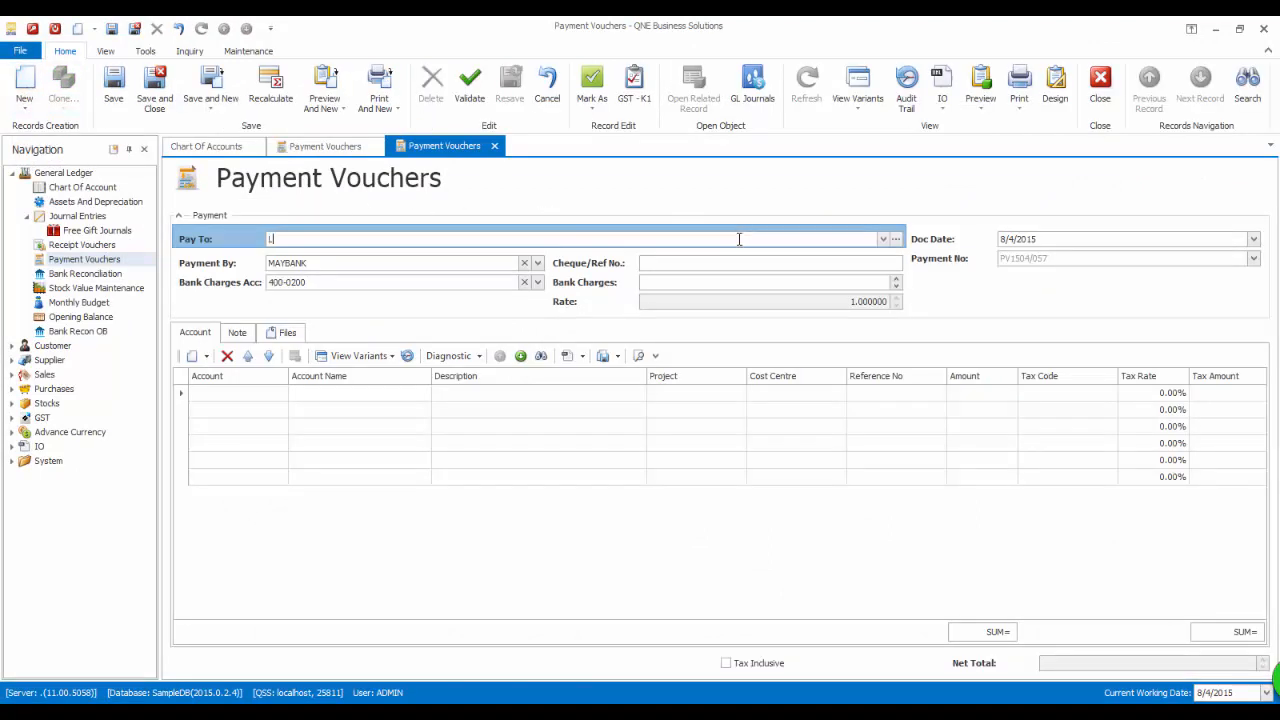
text(ee)
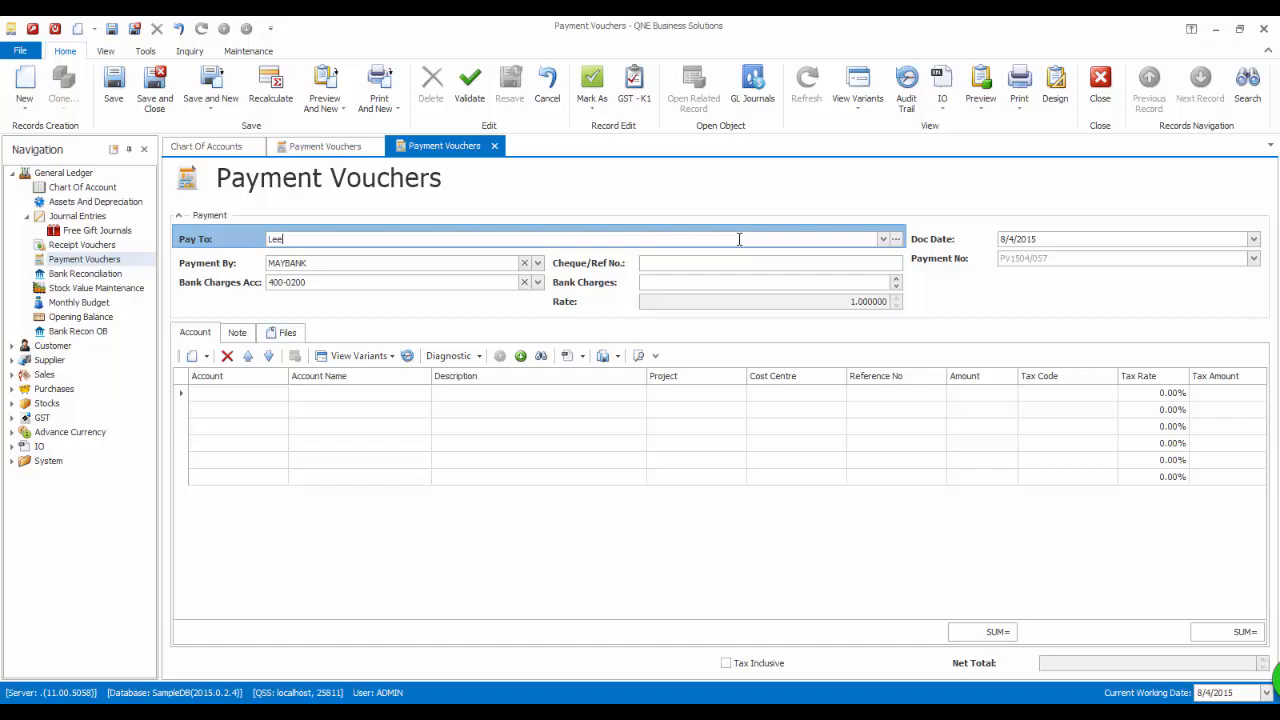
text(Wan K)
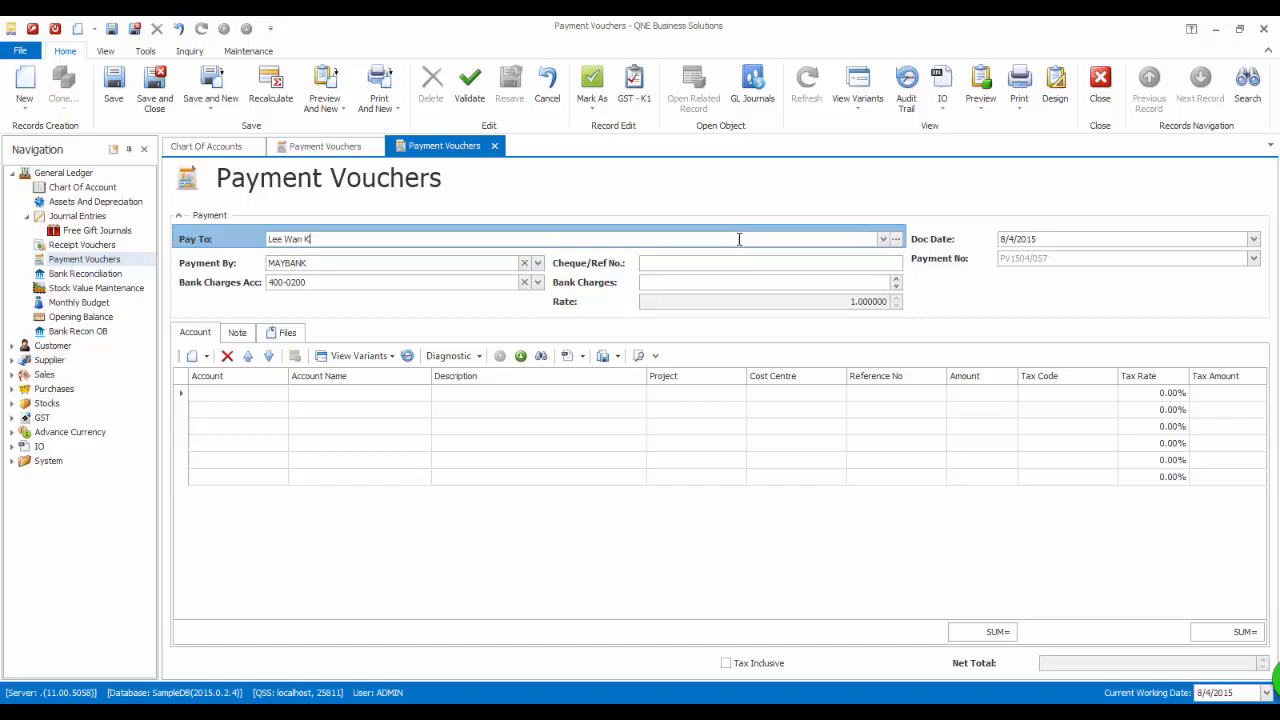
text(eong)
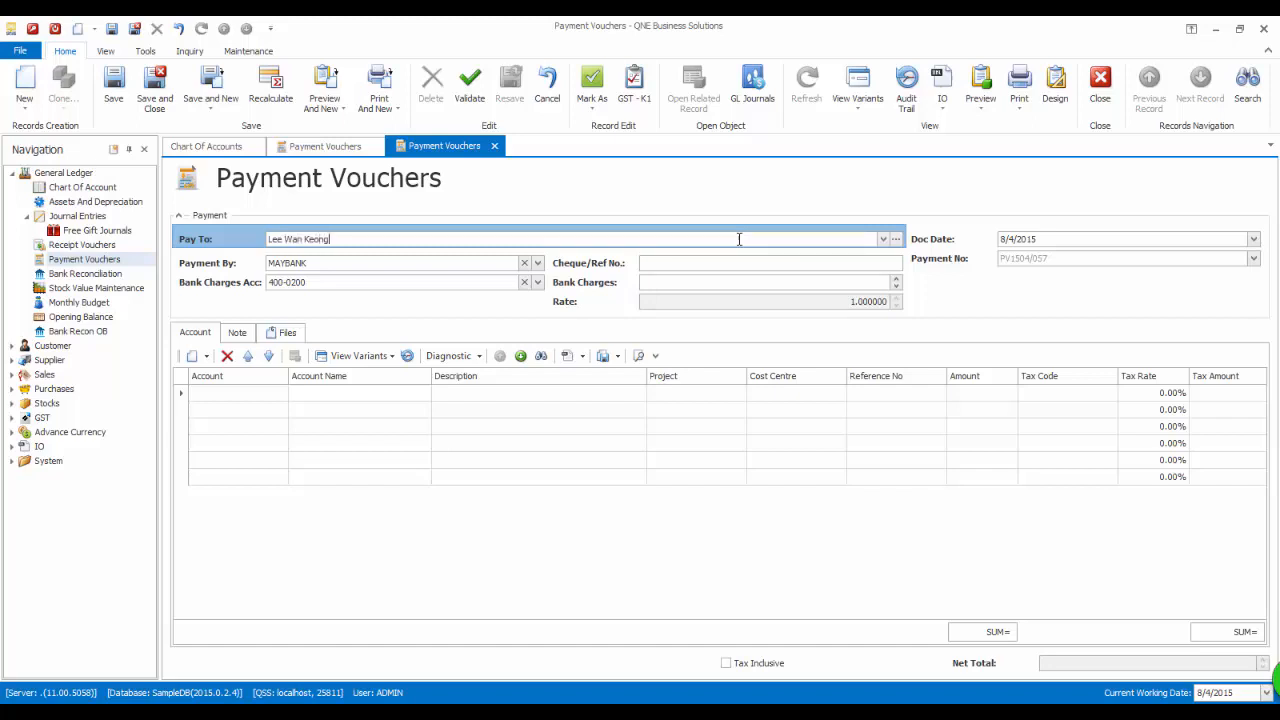
text(-Direct)
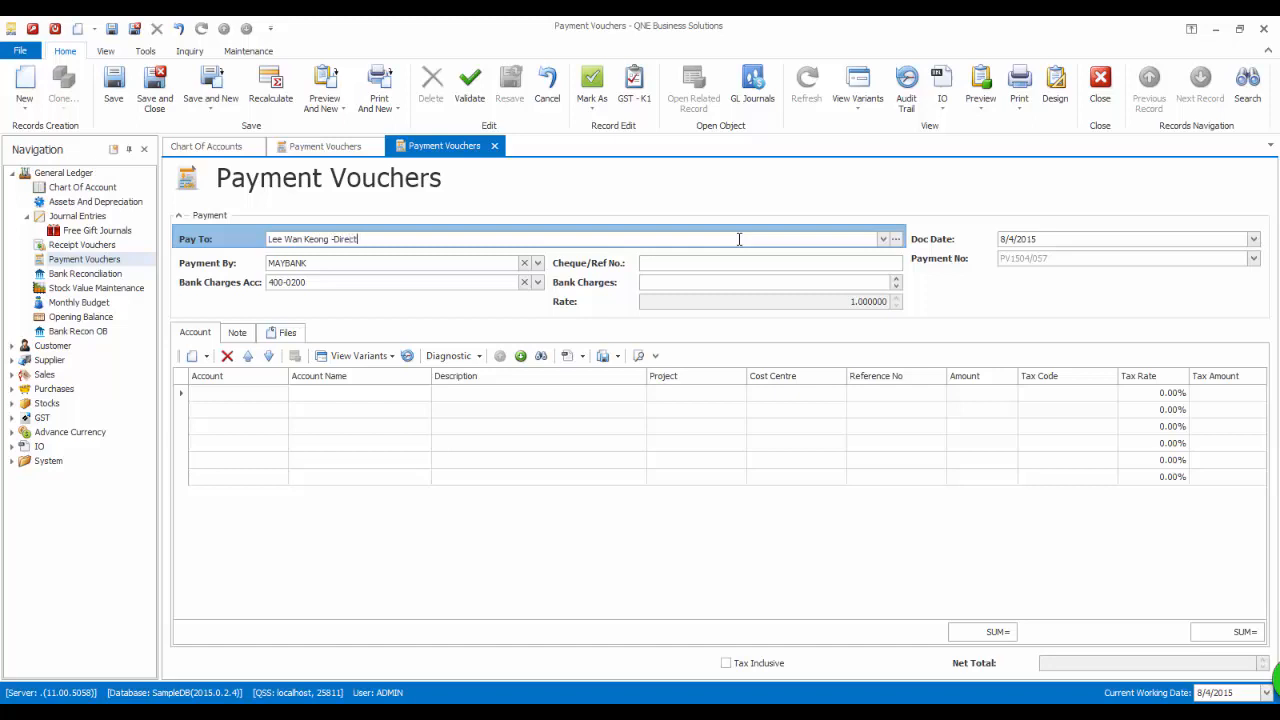
text(Claims)
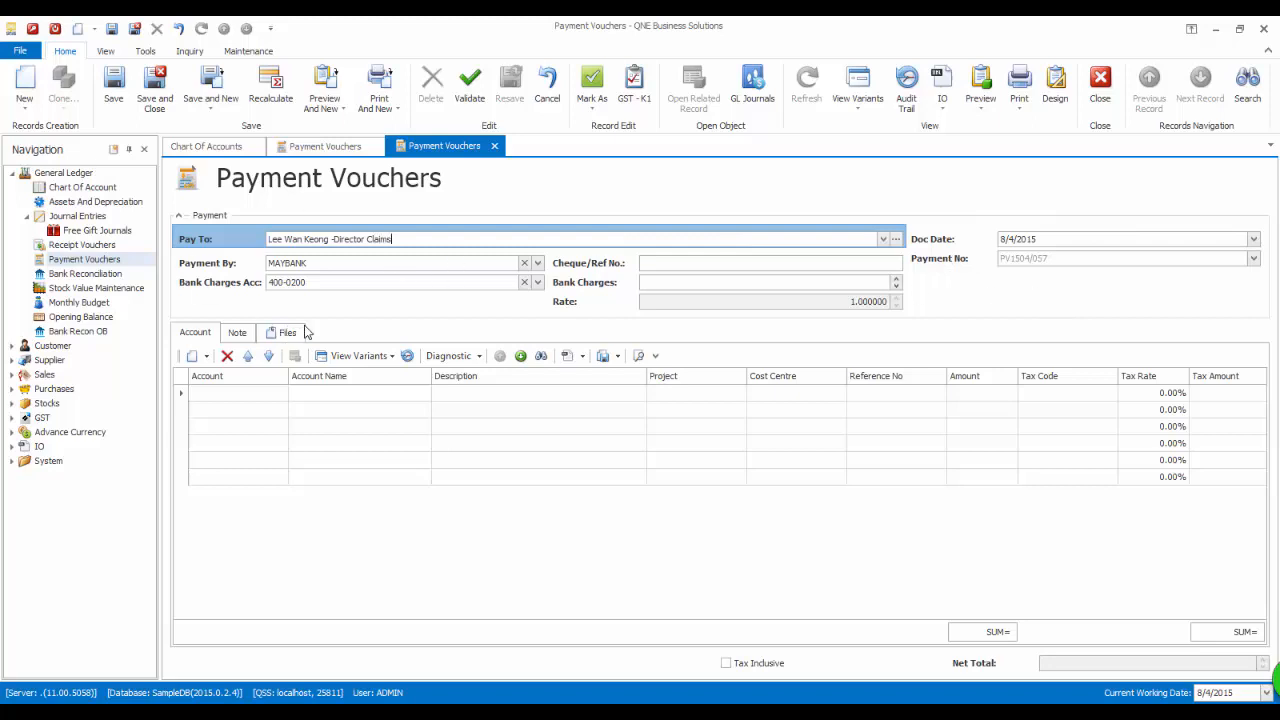
click(236, 392)
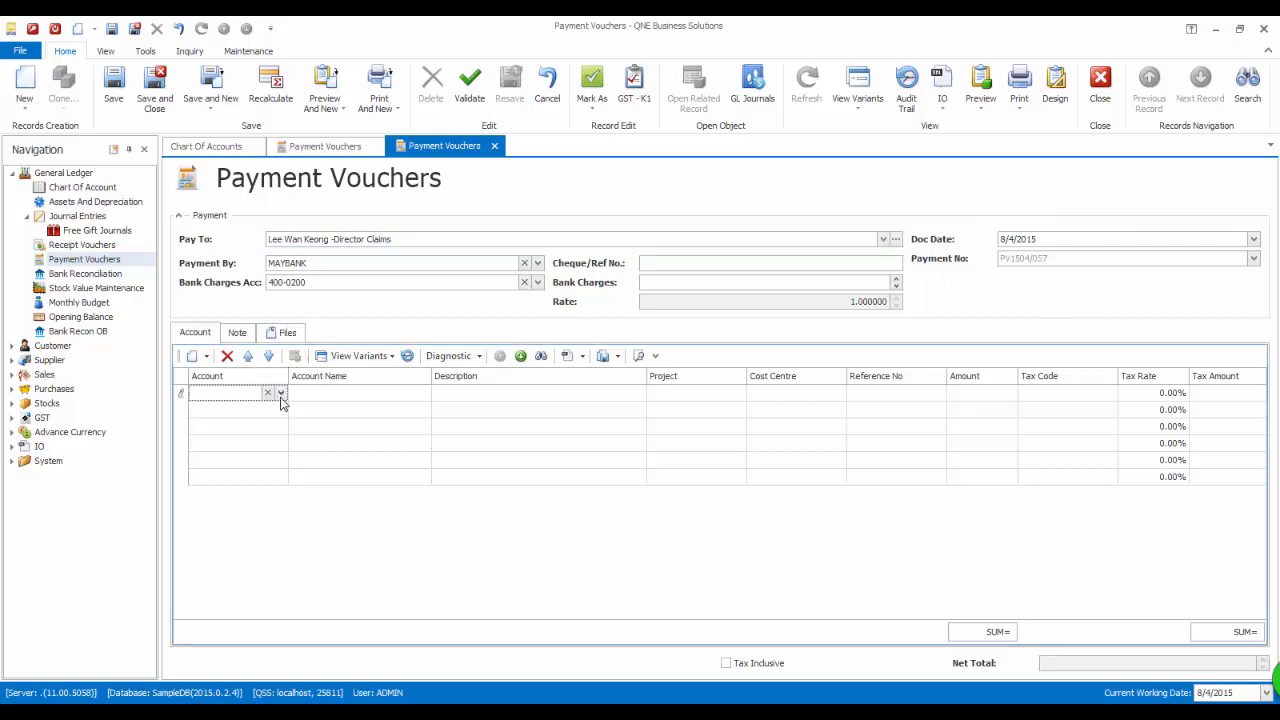
Set the first voucher line to the Advertisement expense account, 1,000 with TX6 tax 60.
click(280, 392)
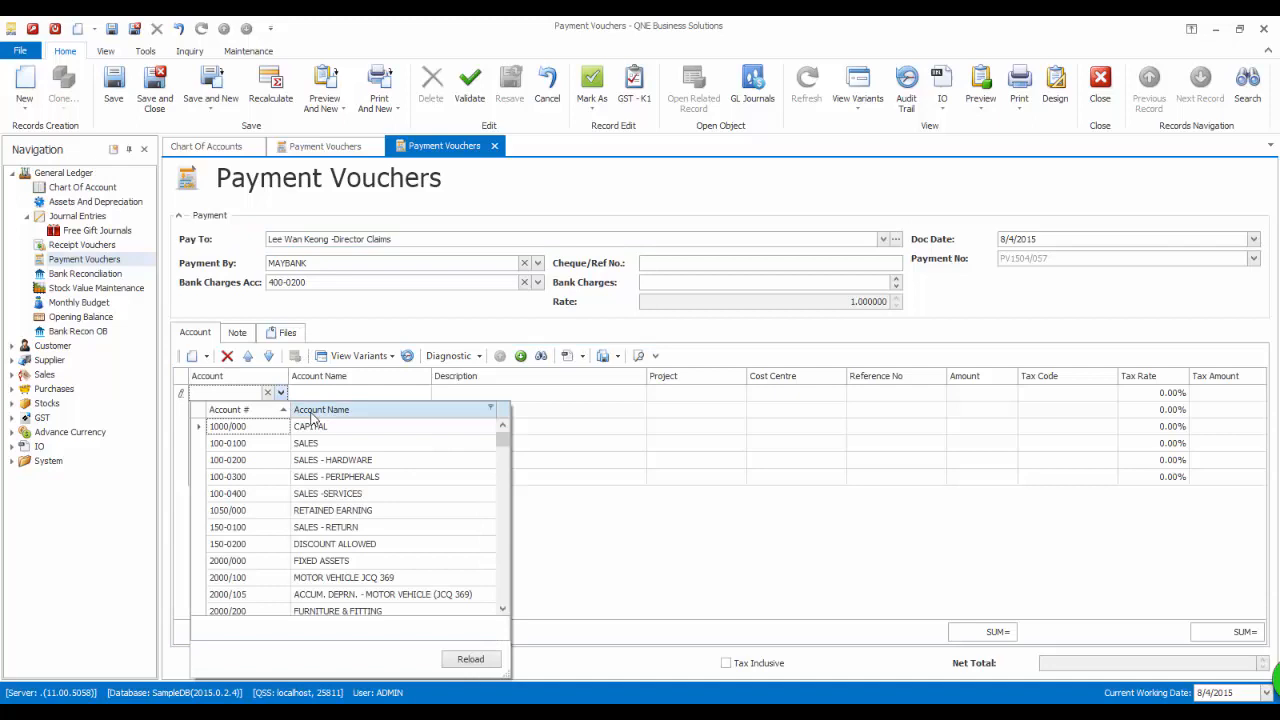
click(384, 594)
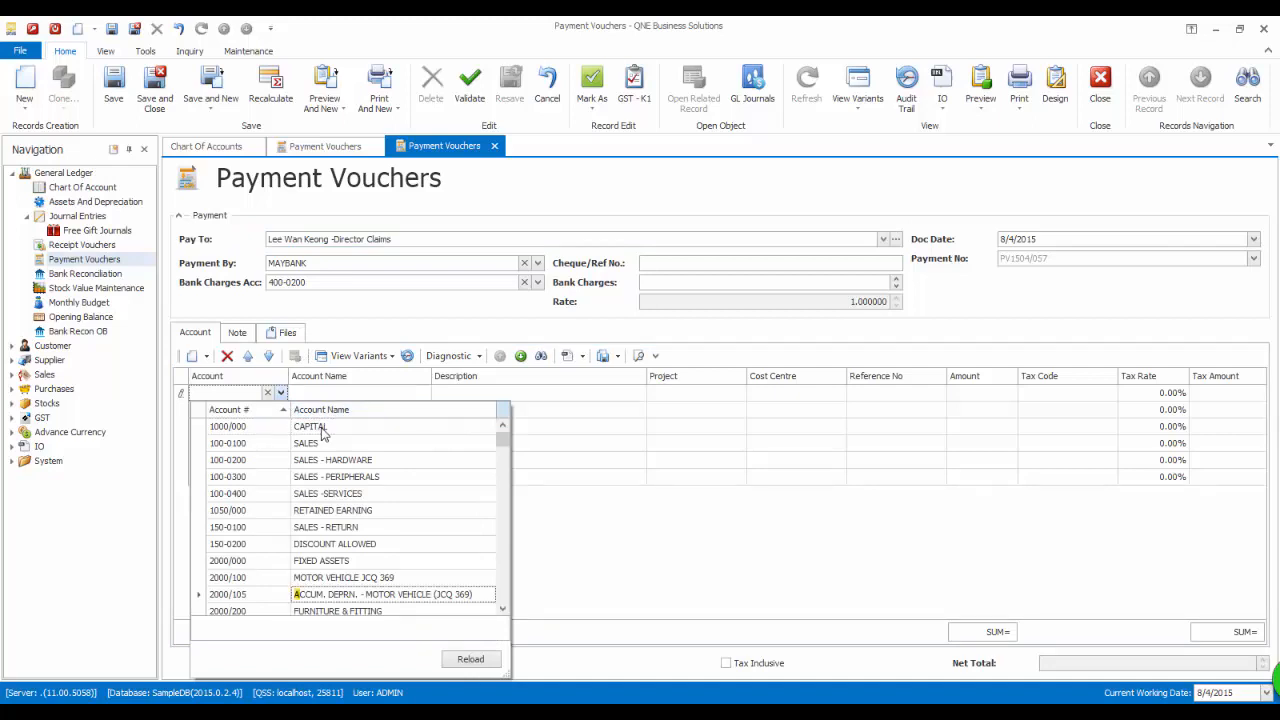
scroll(down, 3)
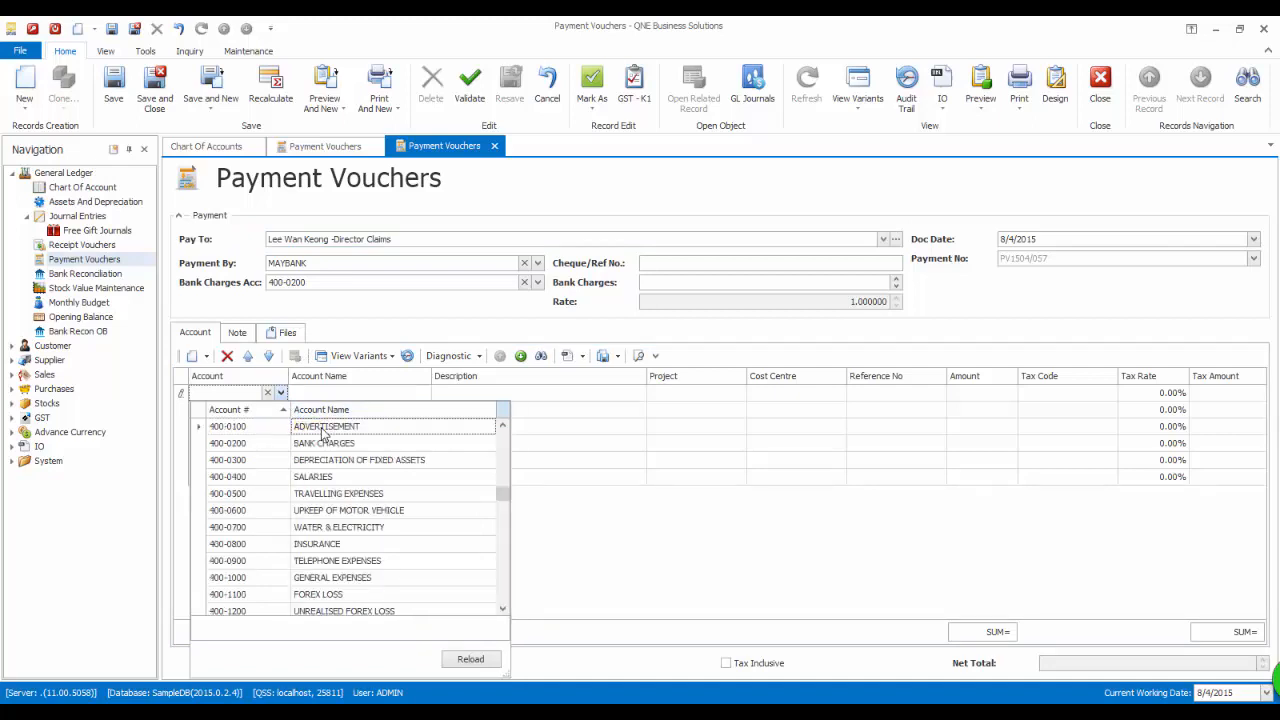
click(326, 426)
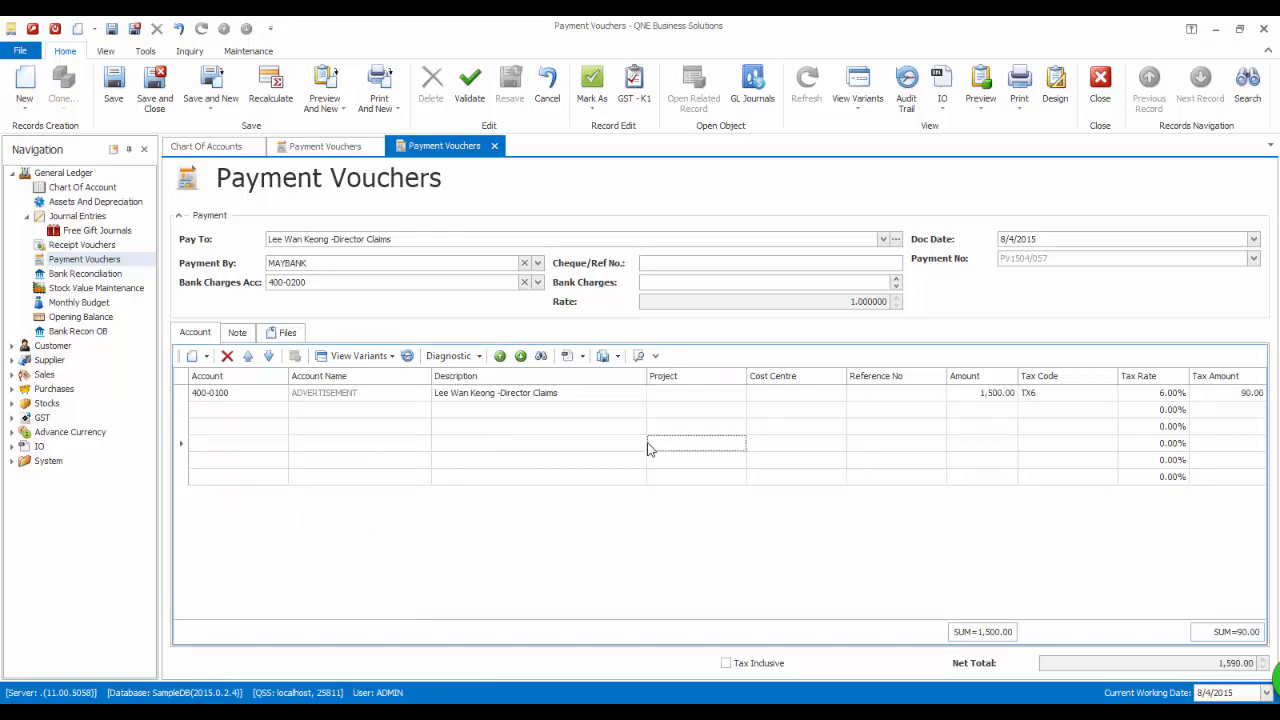
Add a second line for 909-0100 General Expenses Without Input Tax, 500.00 with tax code NR.
click(236, 410)
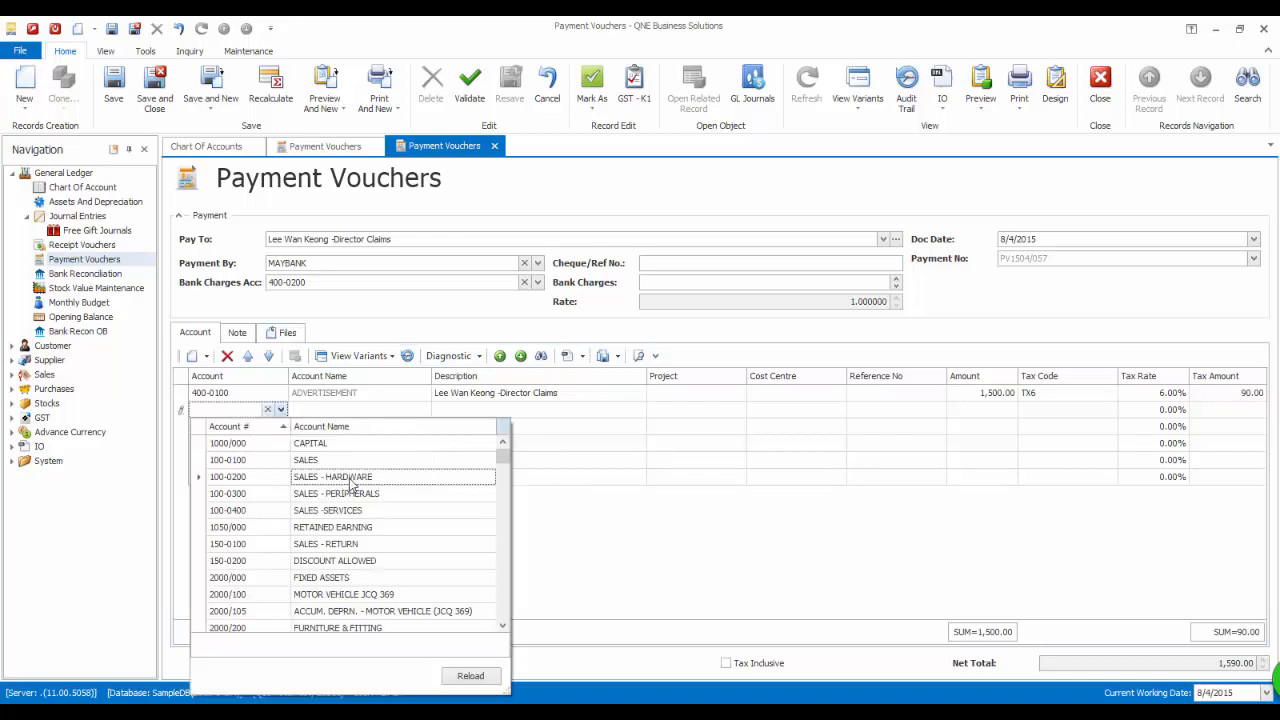
scroll(down, 3)
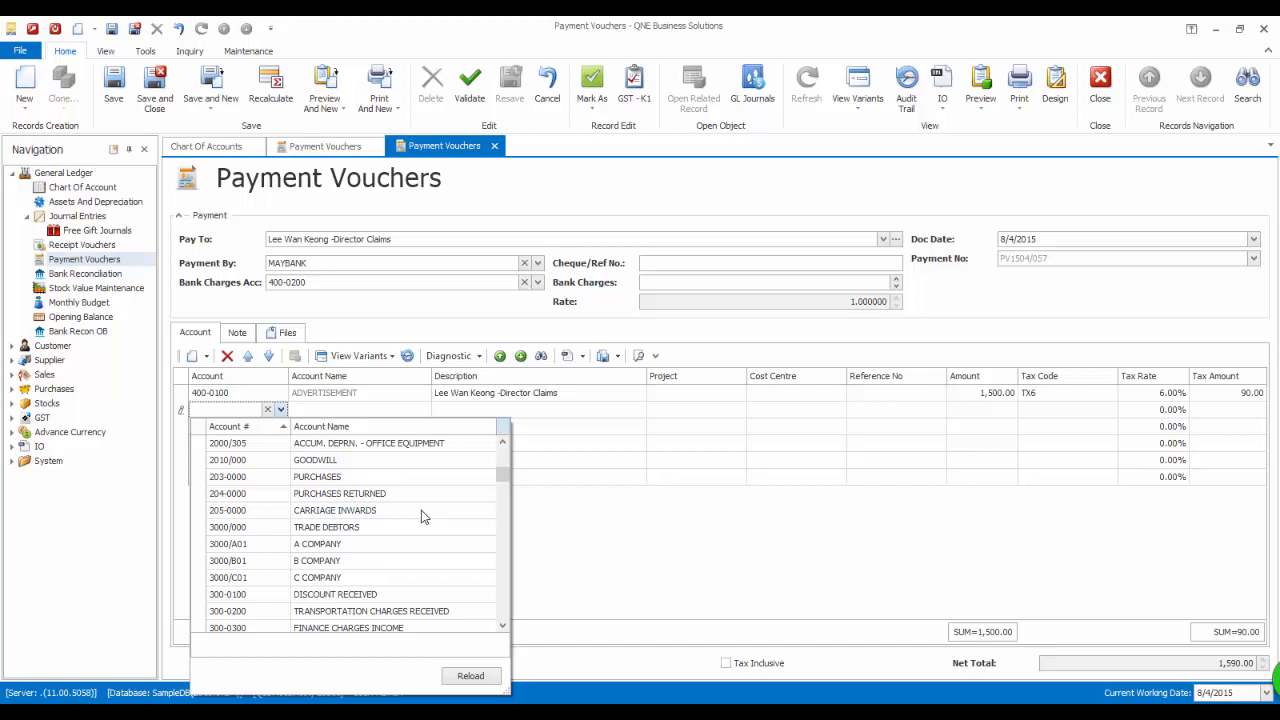
scroll(down, 3)
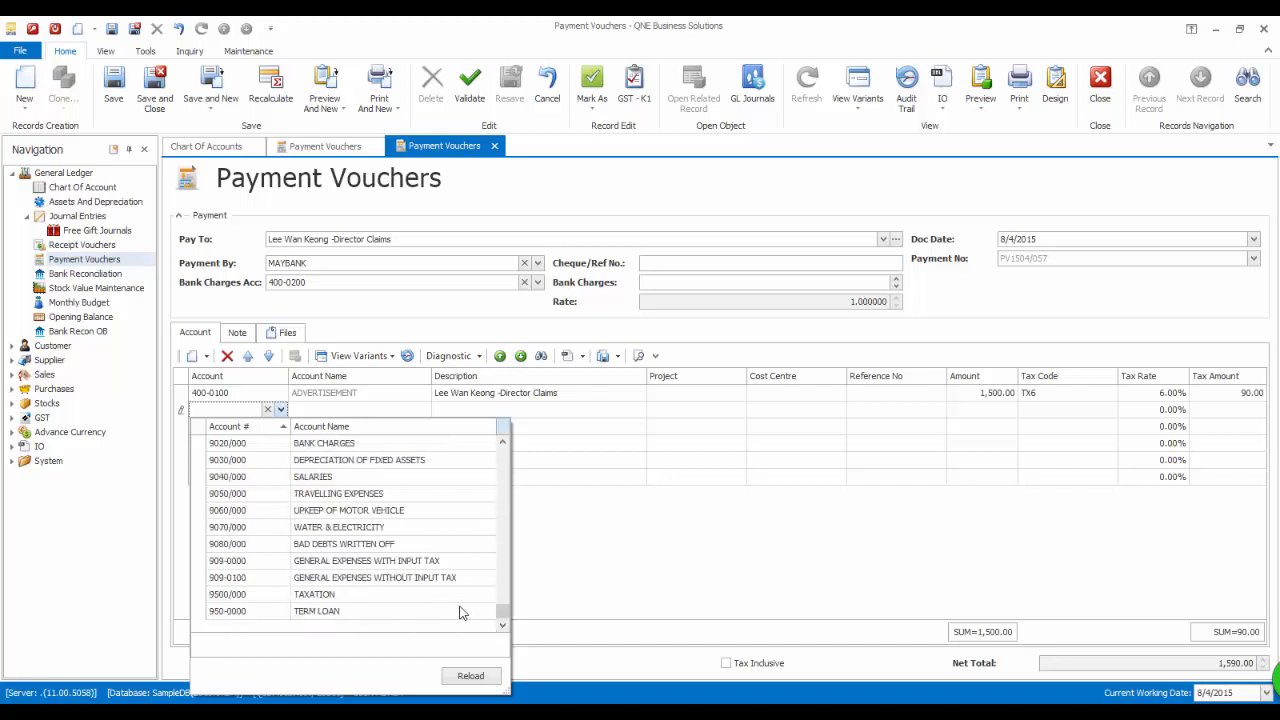
click(376, 576)
text(500)
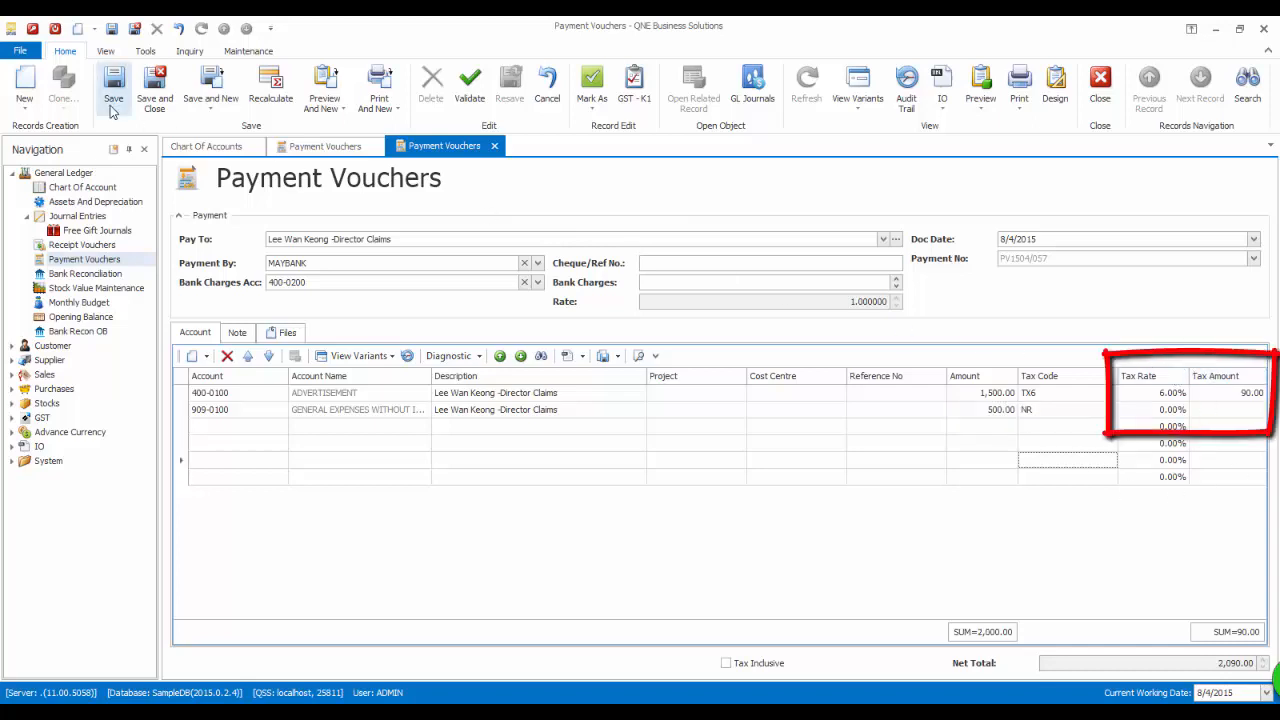
Save the voucher as PV1504/057 and review its GL posting with Maybank credited 2,090.
click(112, 88)
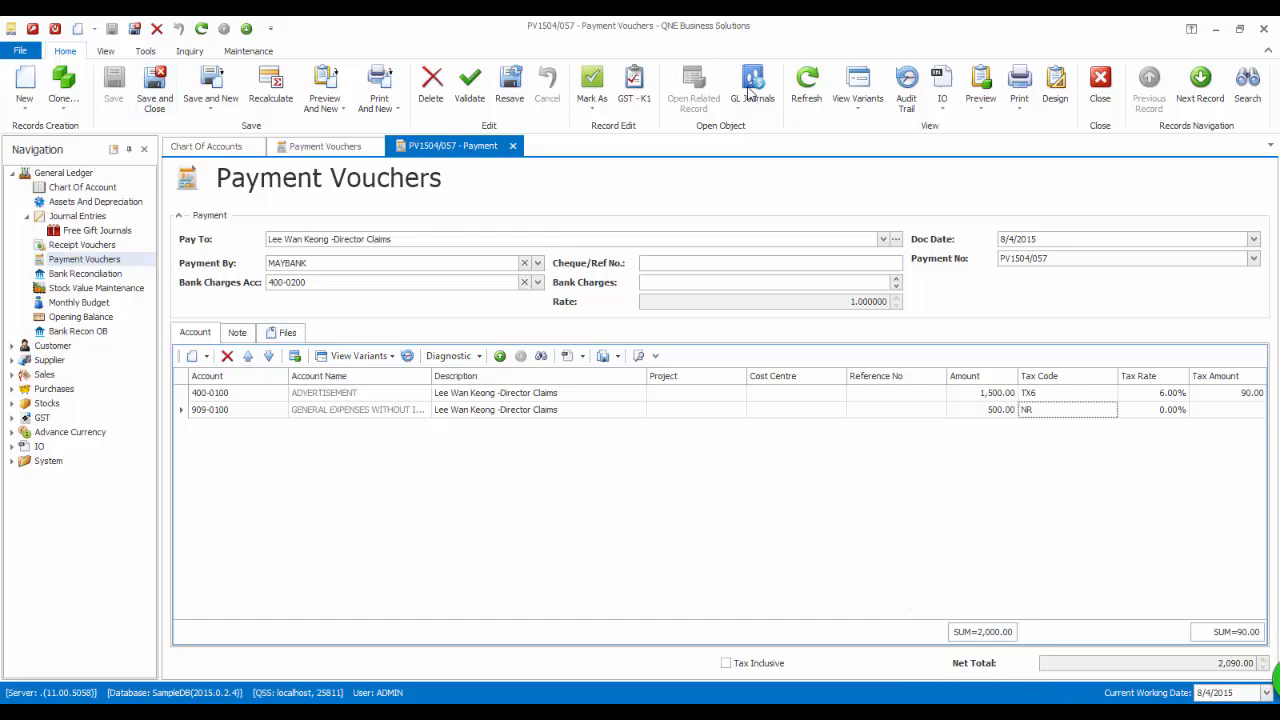
click(752, 84)
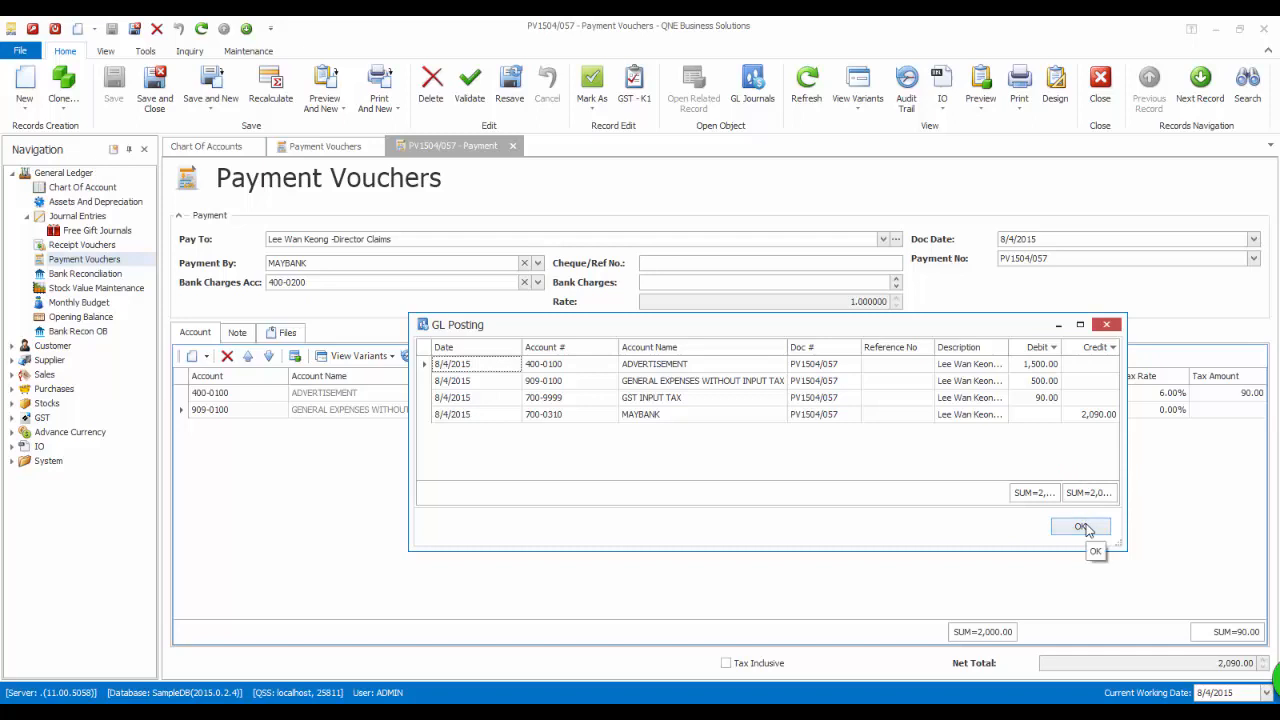
click(1080, 528)
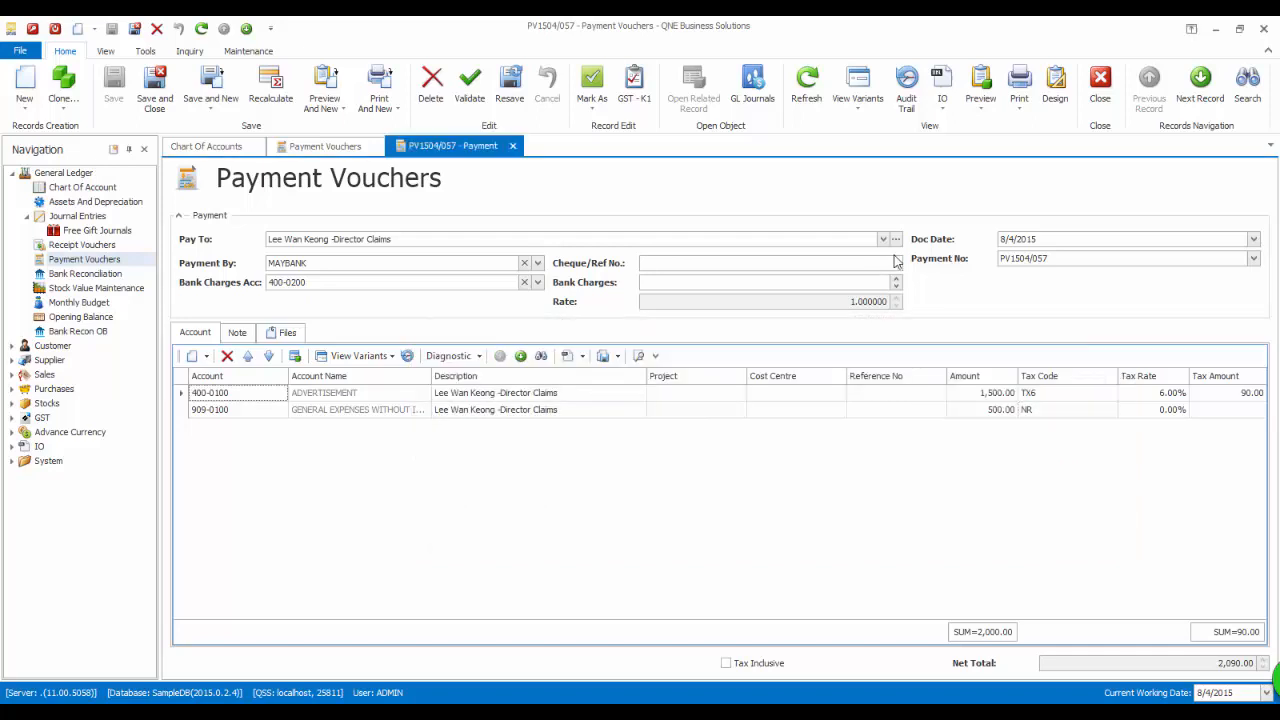
click(980, 84)
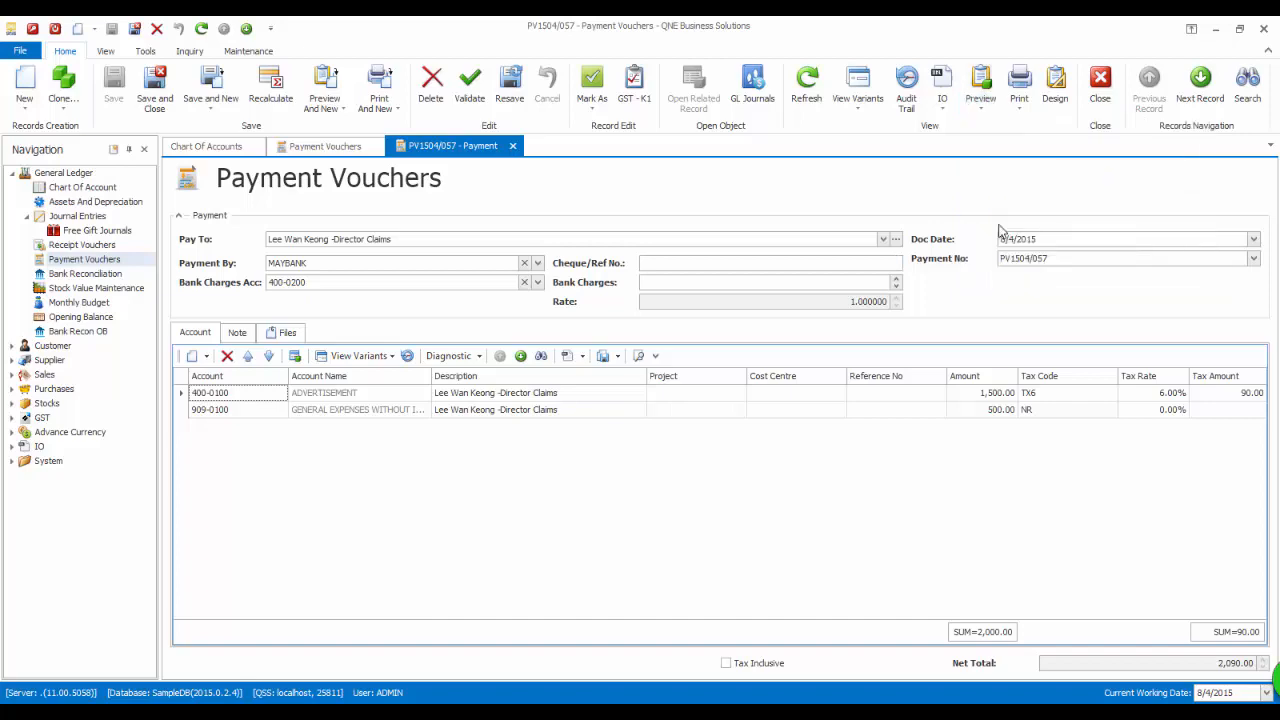
click(980, 84)
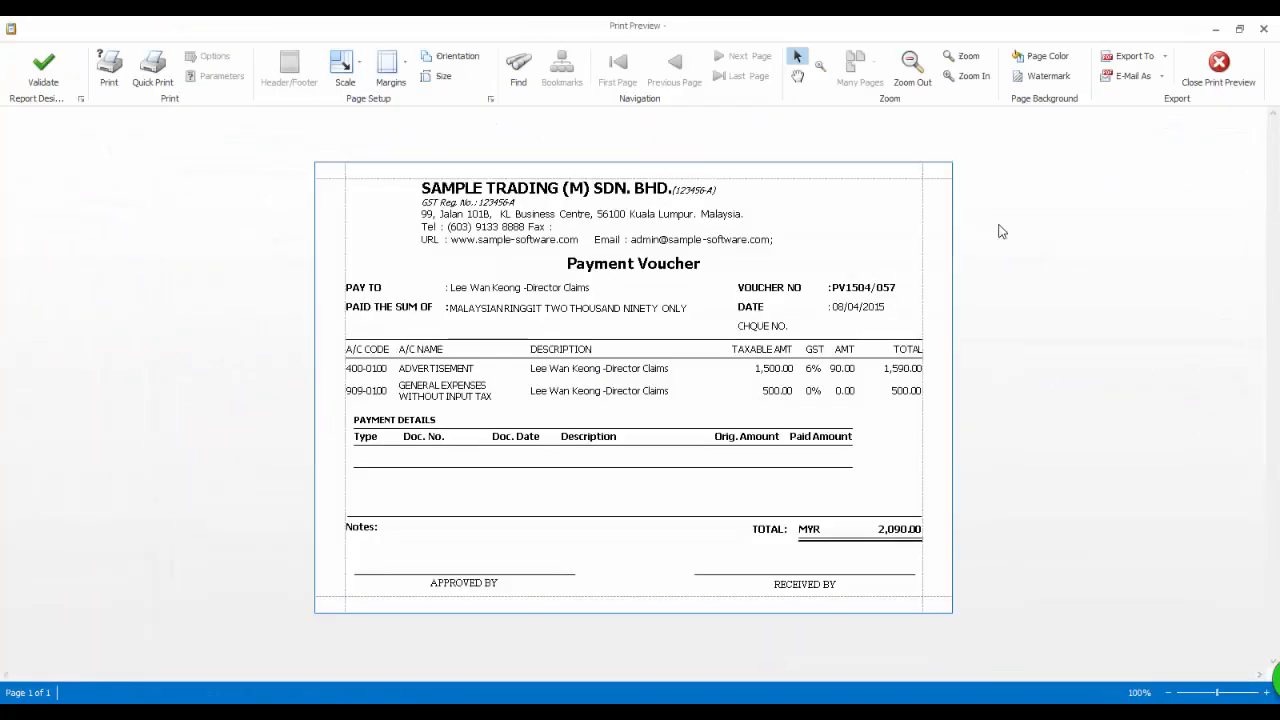
mouse_move(756, 396)
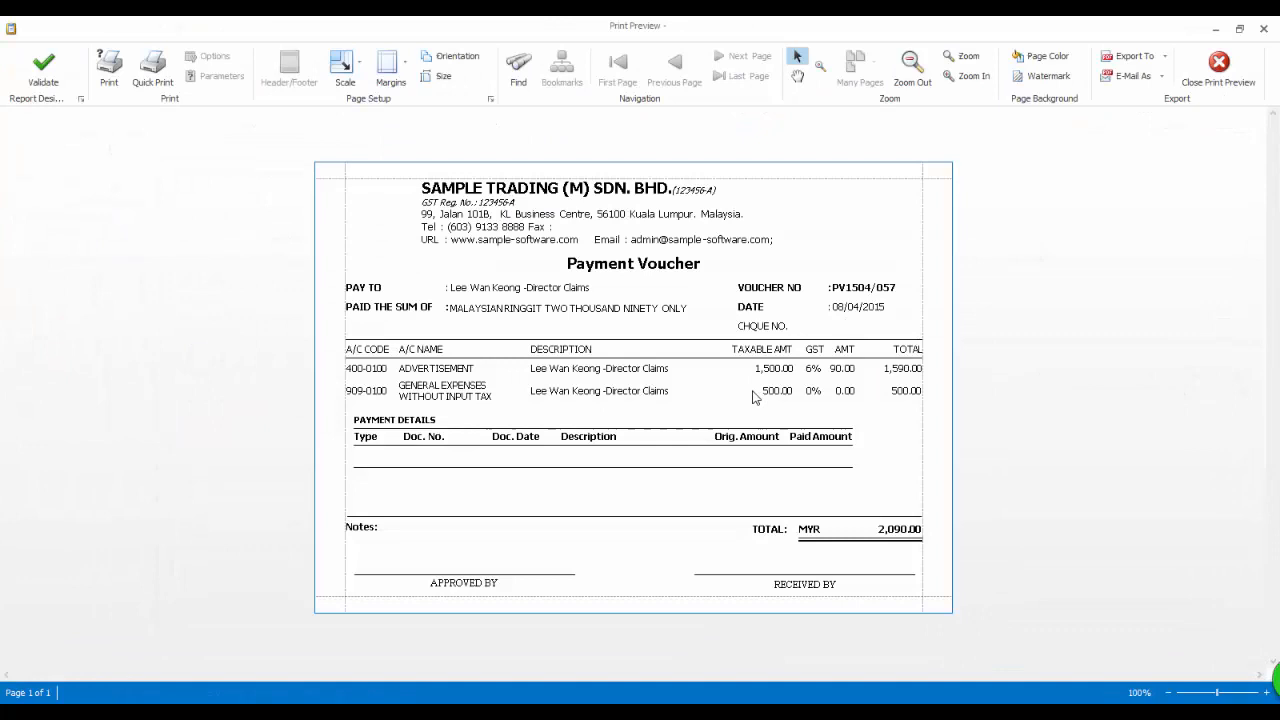
mouse_move(884, 432)
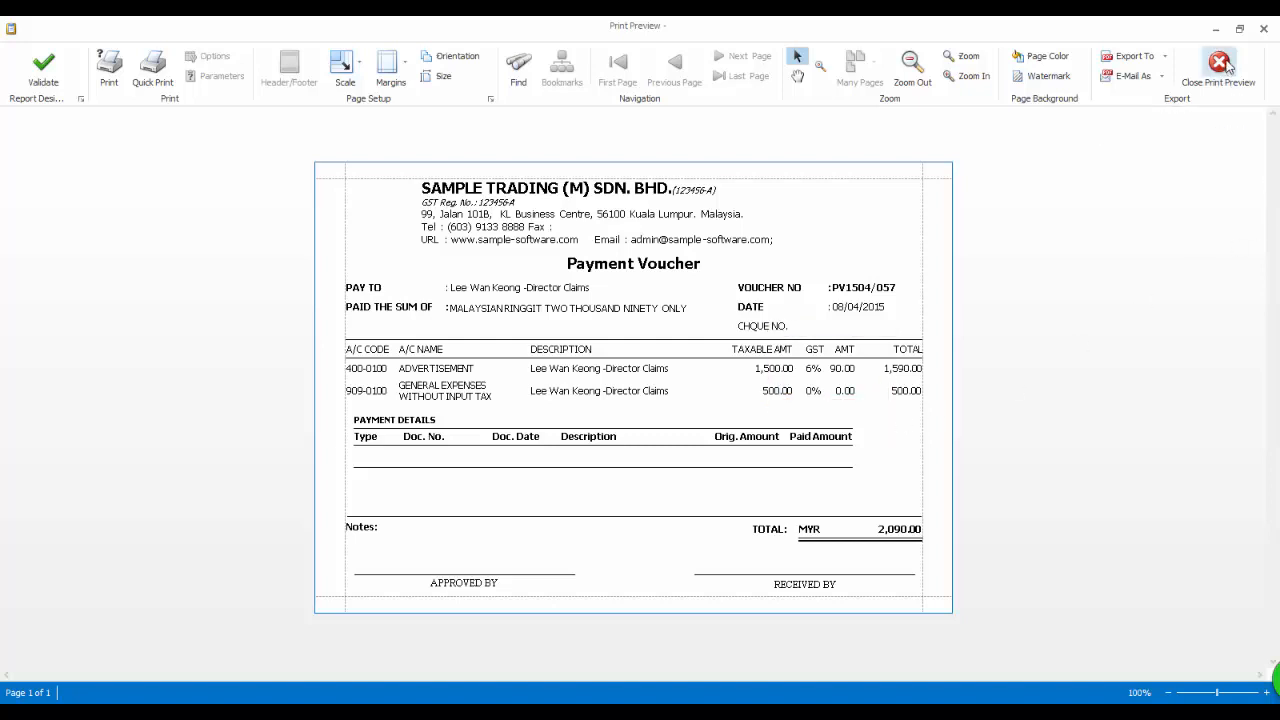
click(1218, 76)
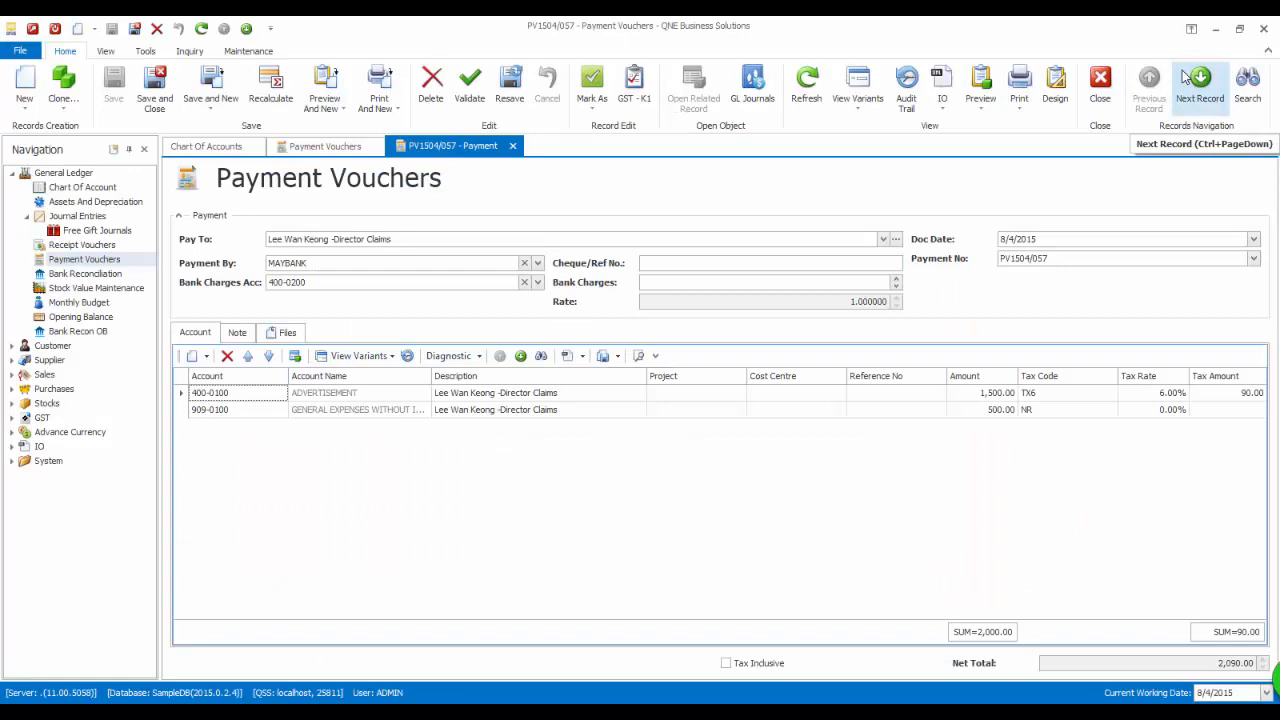
mouse_move(90, 136)
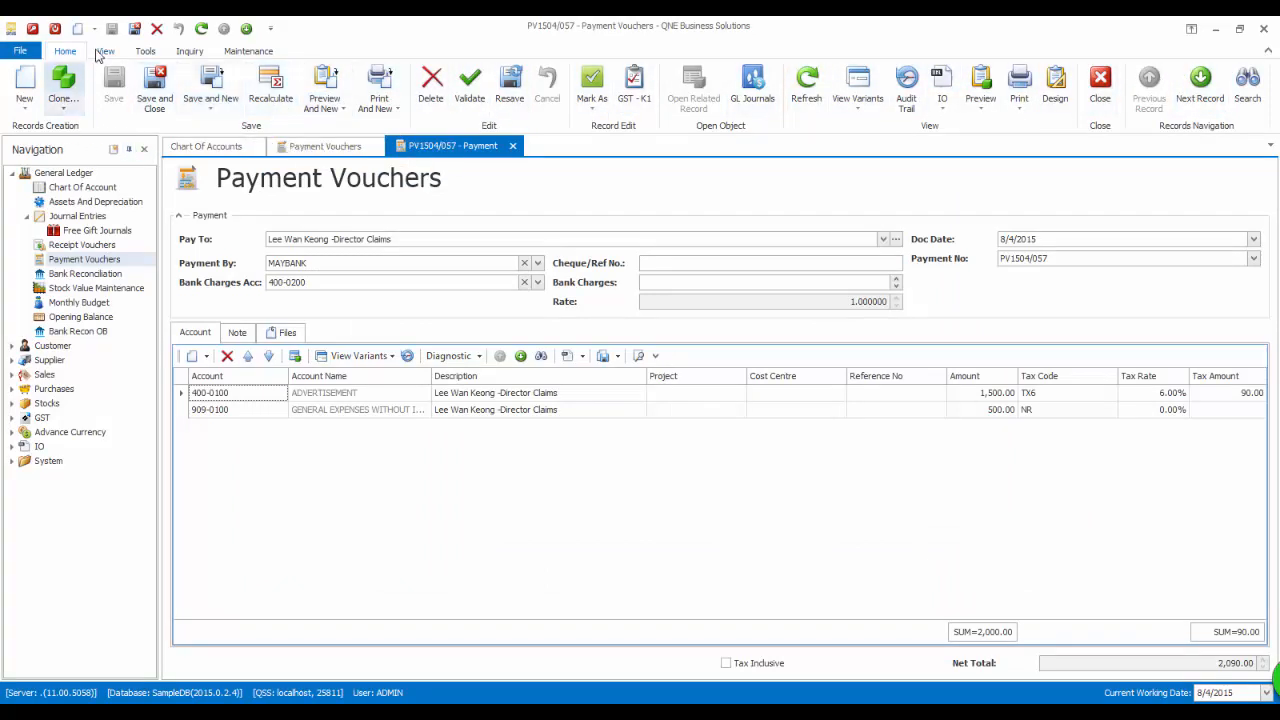
Preview the GST Detail Listing showing PV1504/057's NR 500.00 and TX6 1,500.00 purchase lines.
click(104, 52)
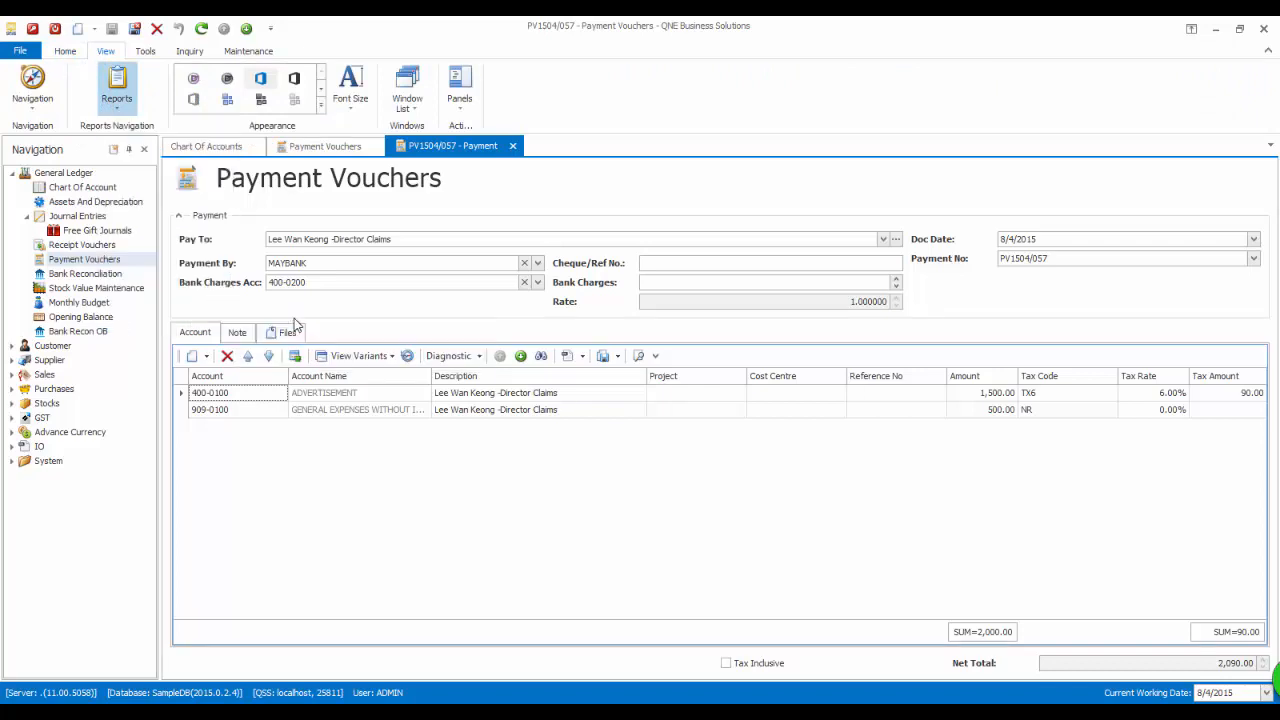
click(228, 84)
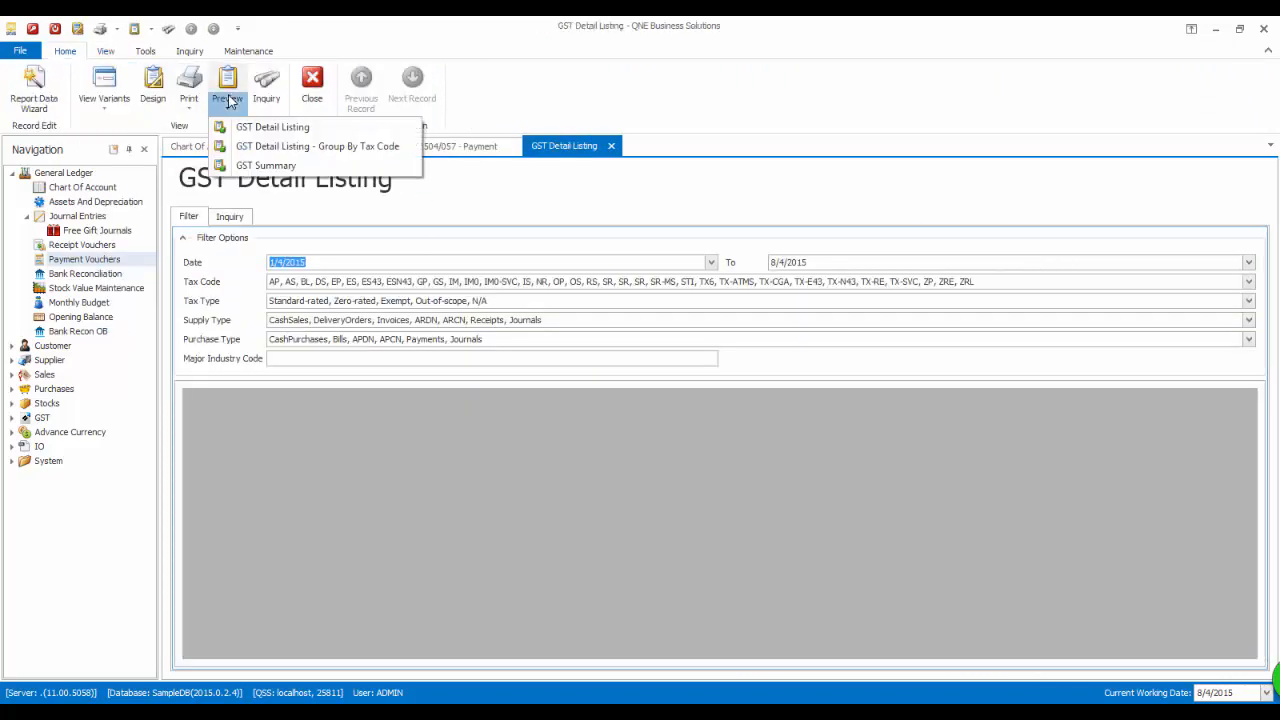
click(272, 128)
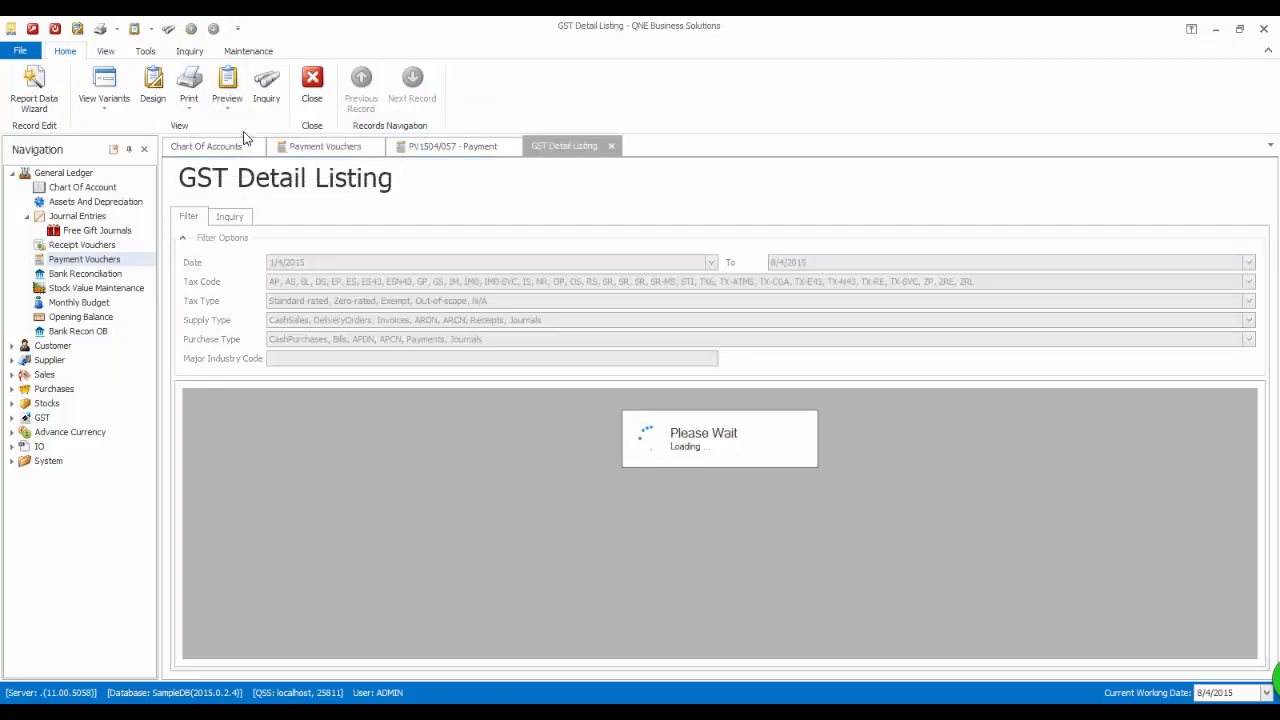
click(228, 84)
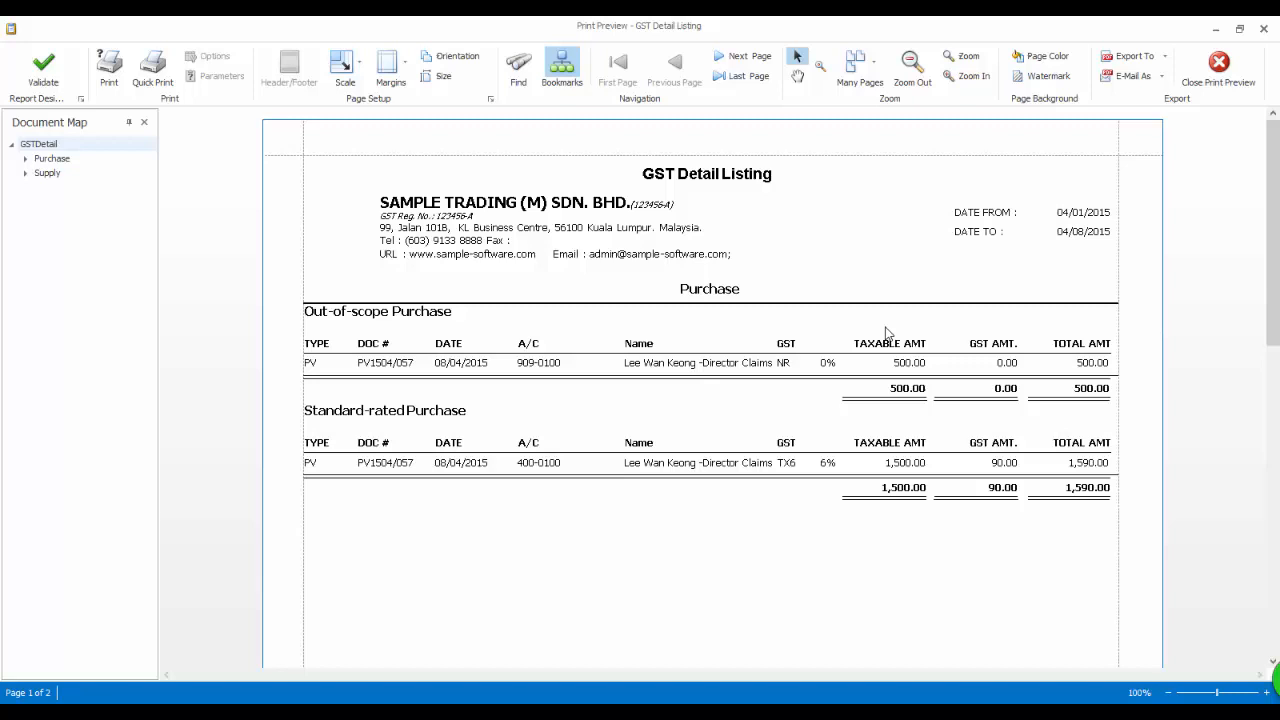
mouse_move(828, 560)
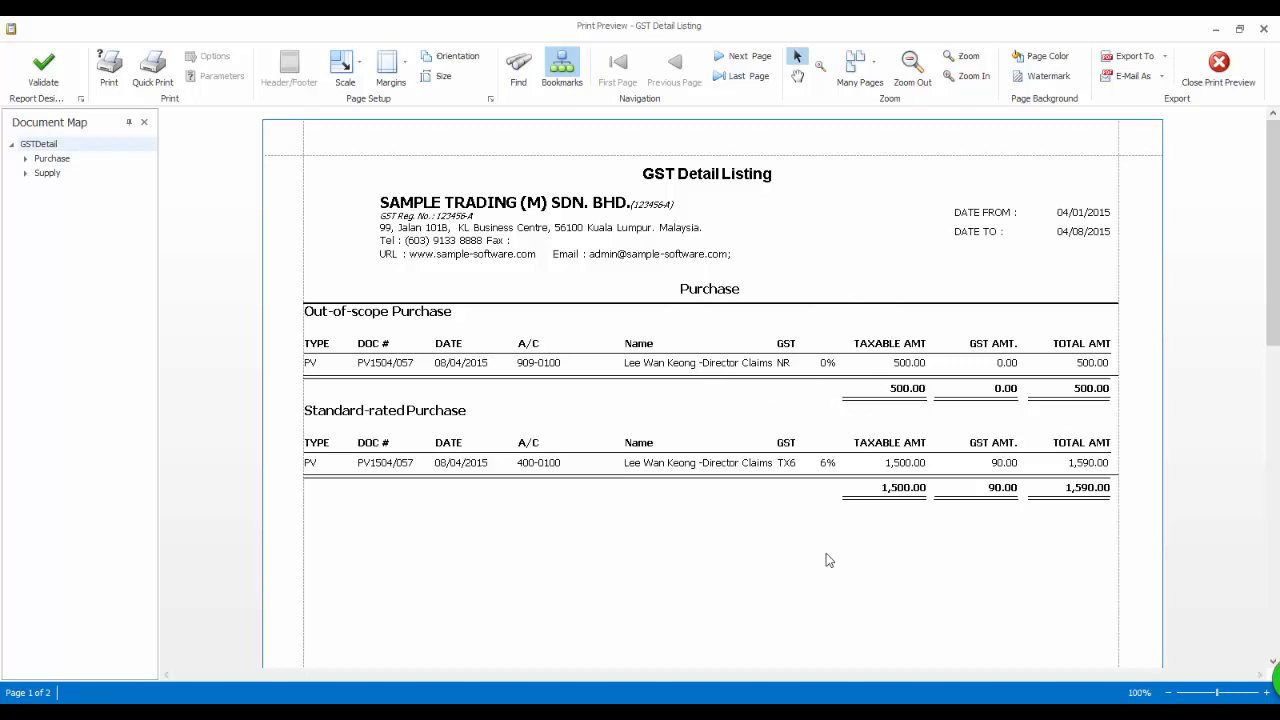
mouse_move(766, 412)
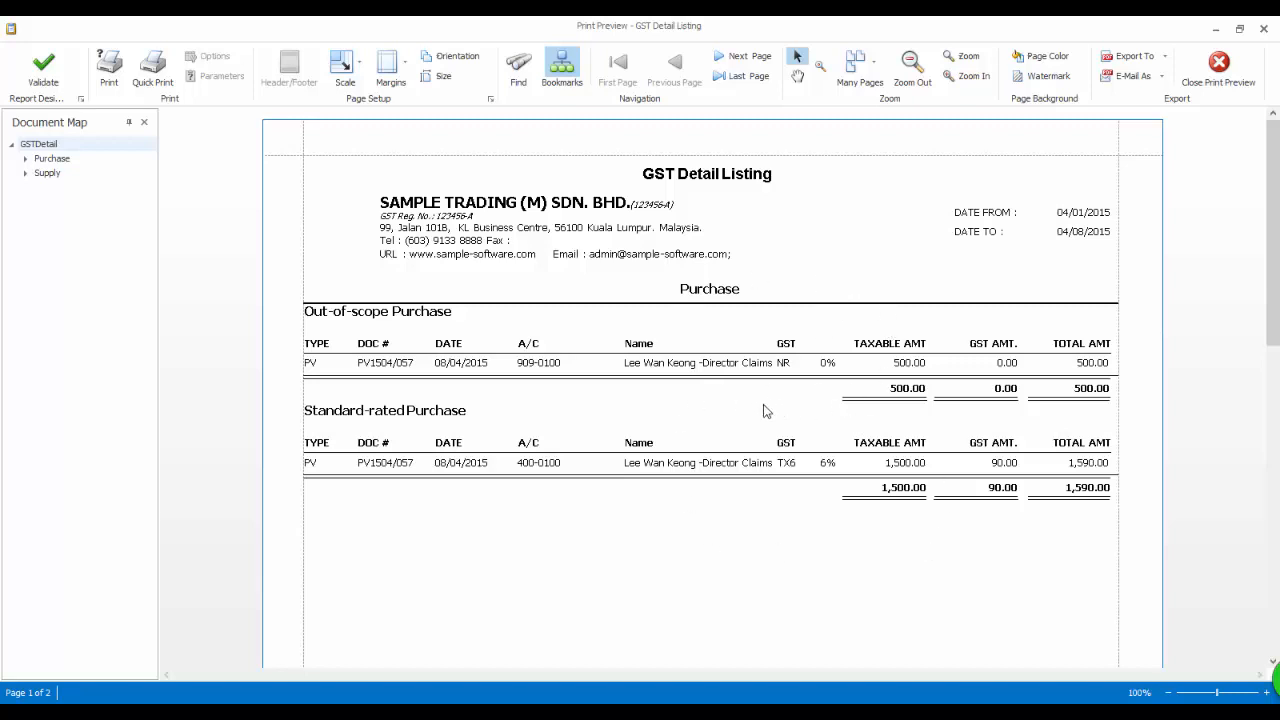